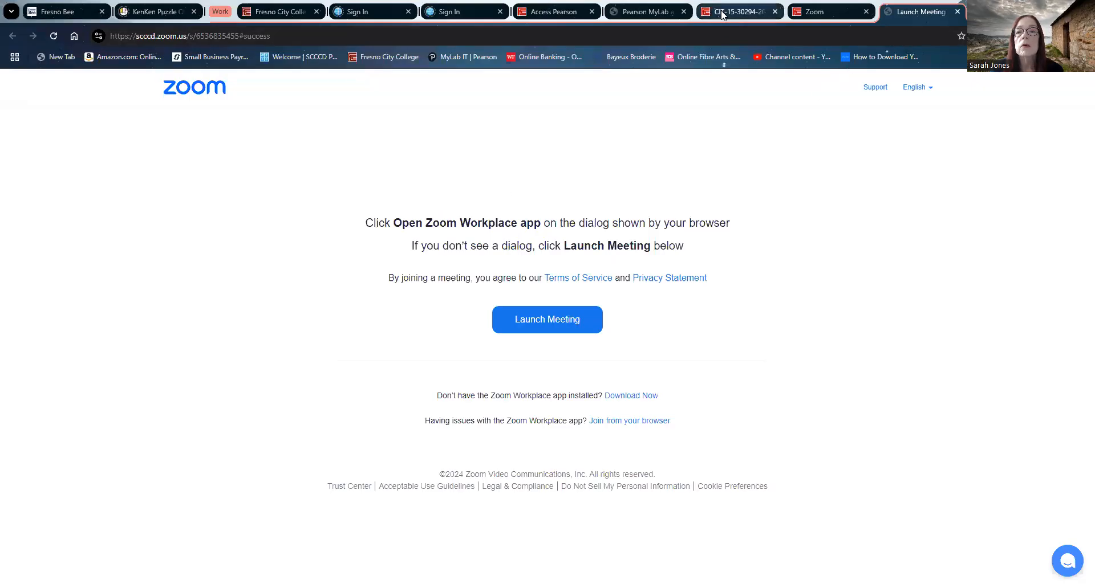
# - Switch to the CIT 15 Canvas course and enter Student View on its home page
pyautogui.click(737, 11)
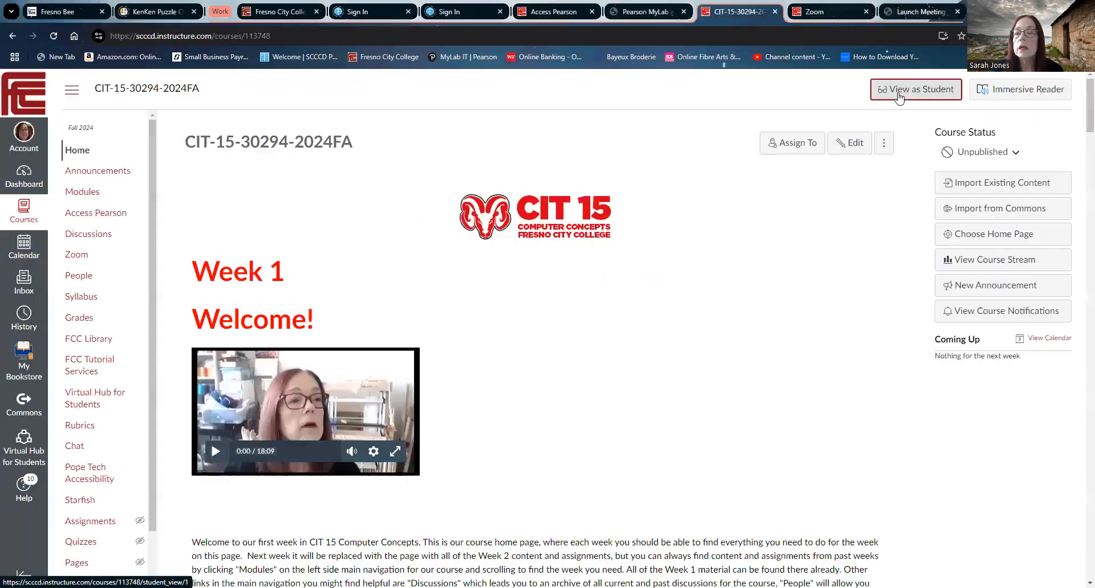
pyautogui.click(915, 89)
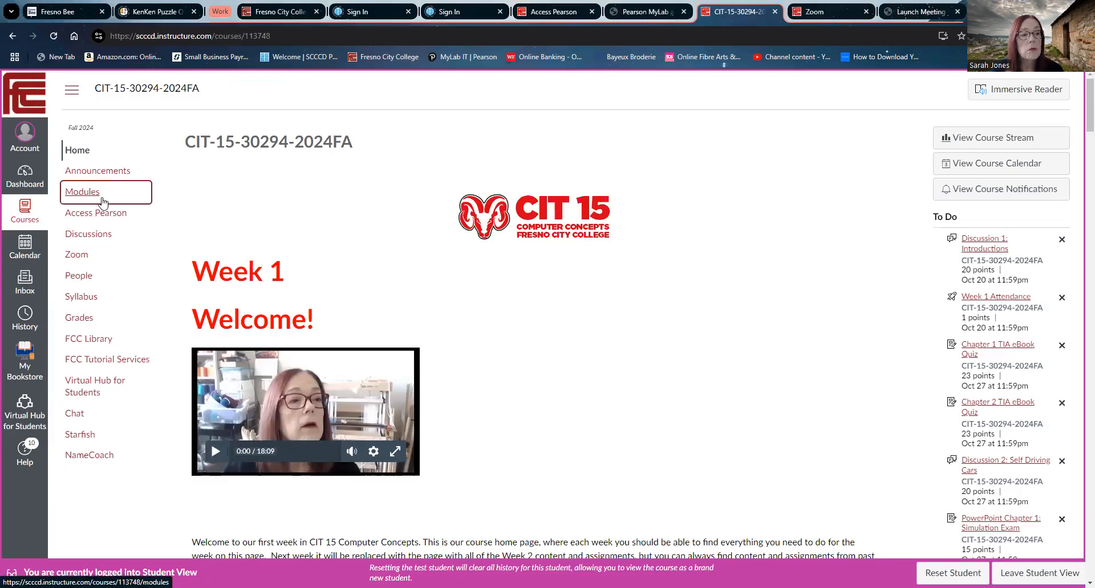
# - From Modules, locate Graded Assignments and open Windows 10 Simulation Training
pyautogui.click(82, 193)
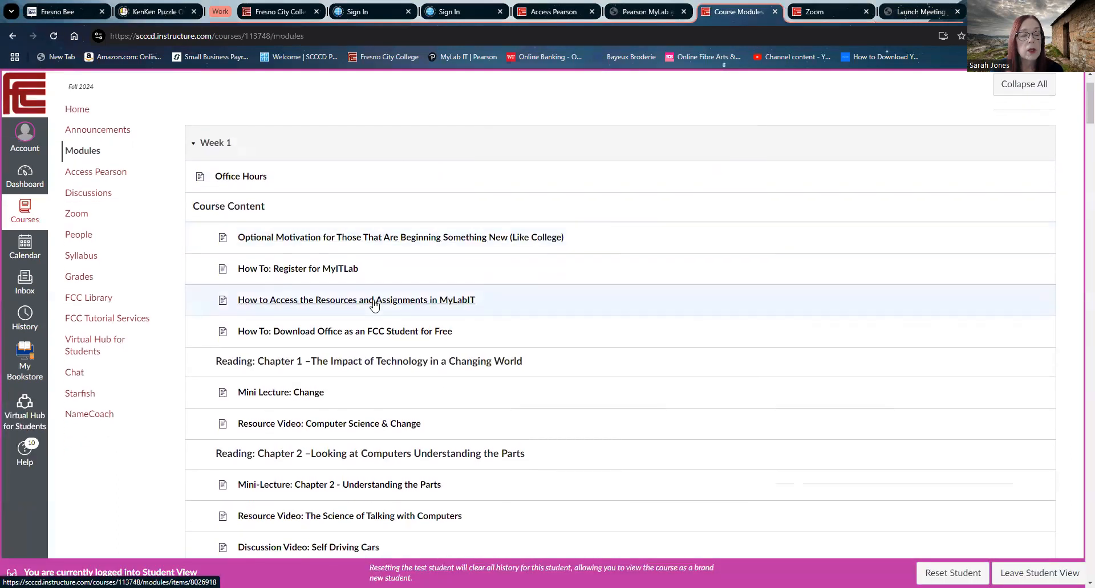
pyautogui.scroll(-3)
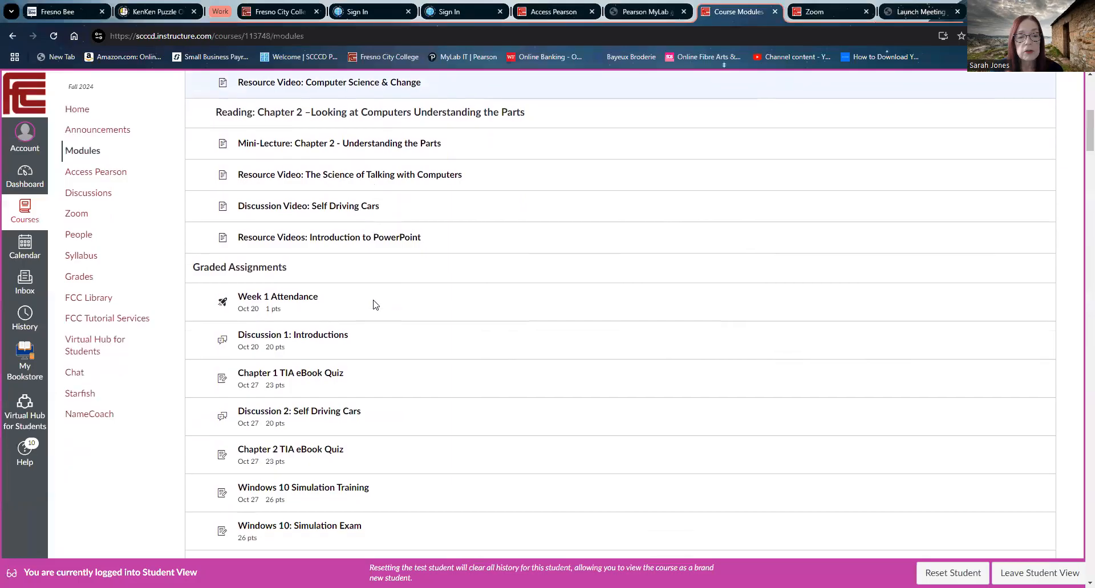
pyautogui.scroll(-3)
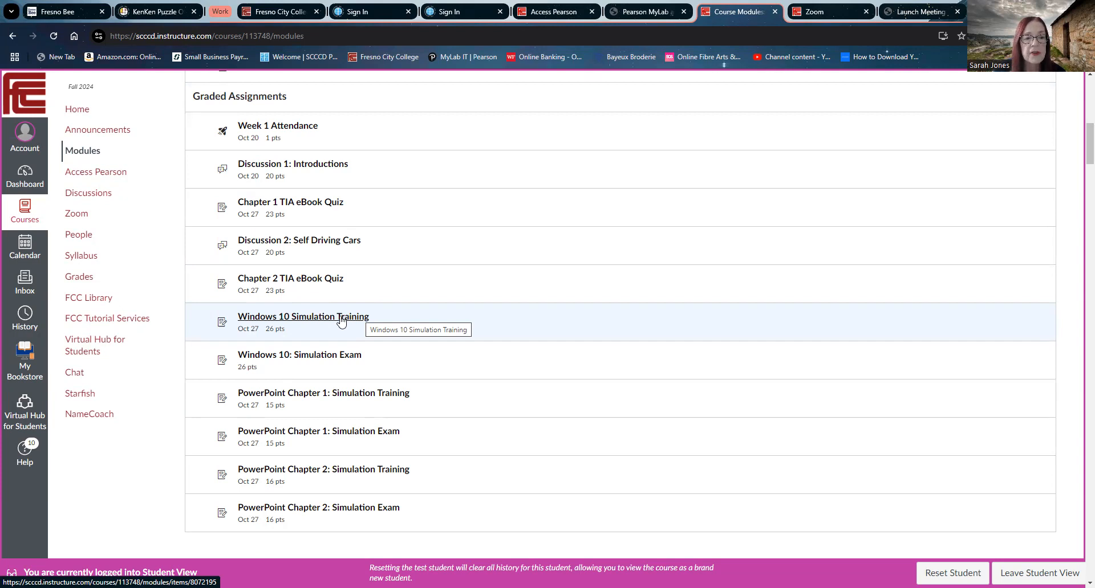
pyautogui.click(303, 316)
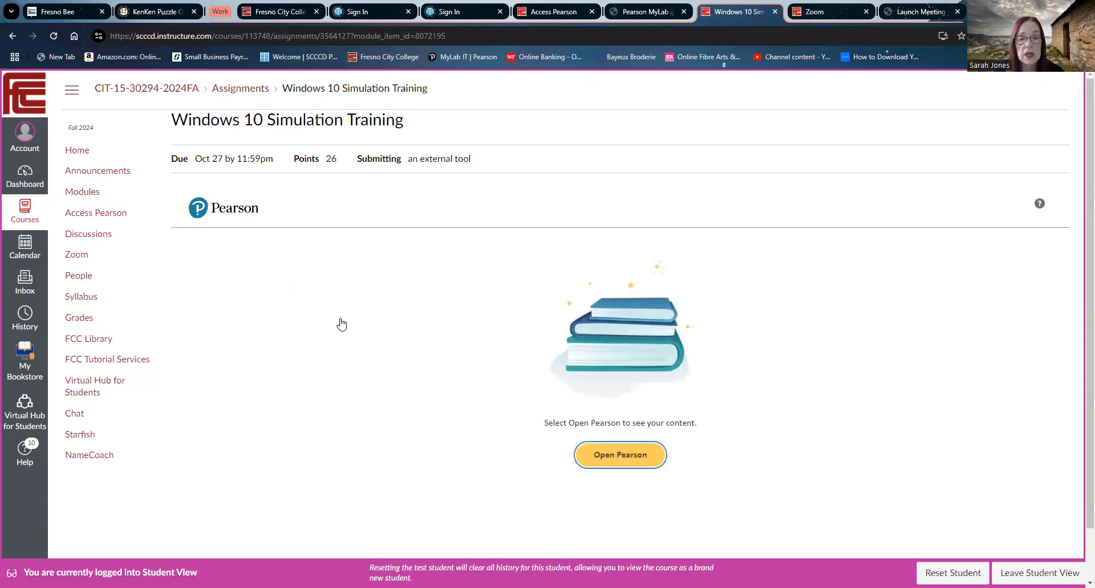
# - Launch Open Pearson and review the Windows 10 Simulation Training question list
pyautogui.click(619, 455)
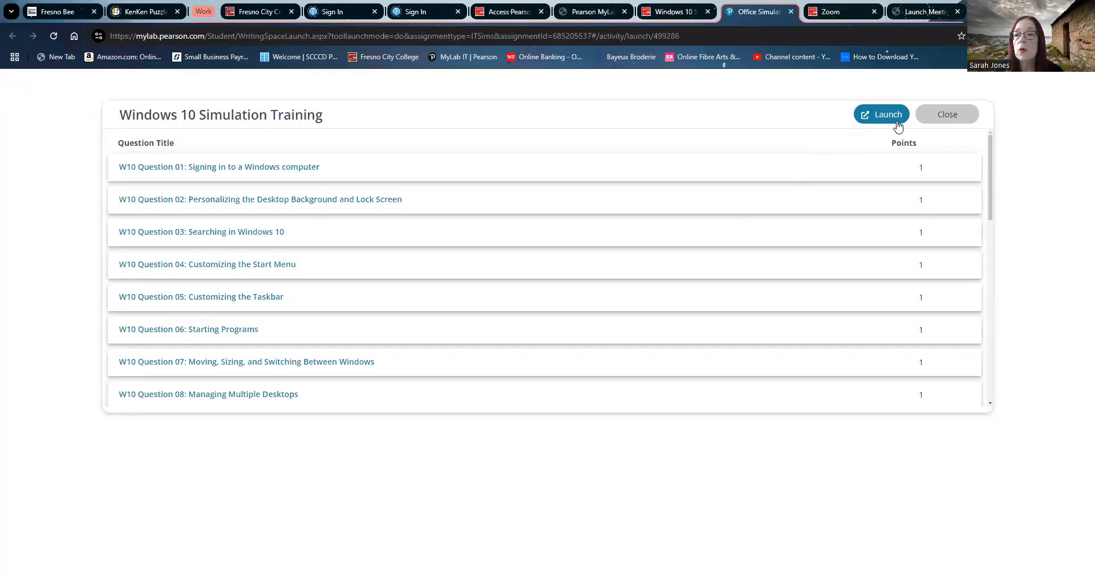
pyautogui.moveTo(713, 145)
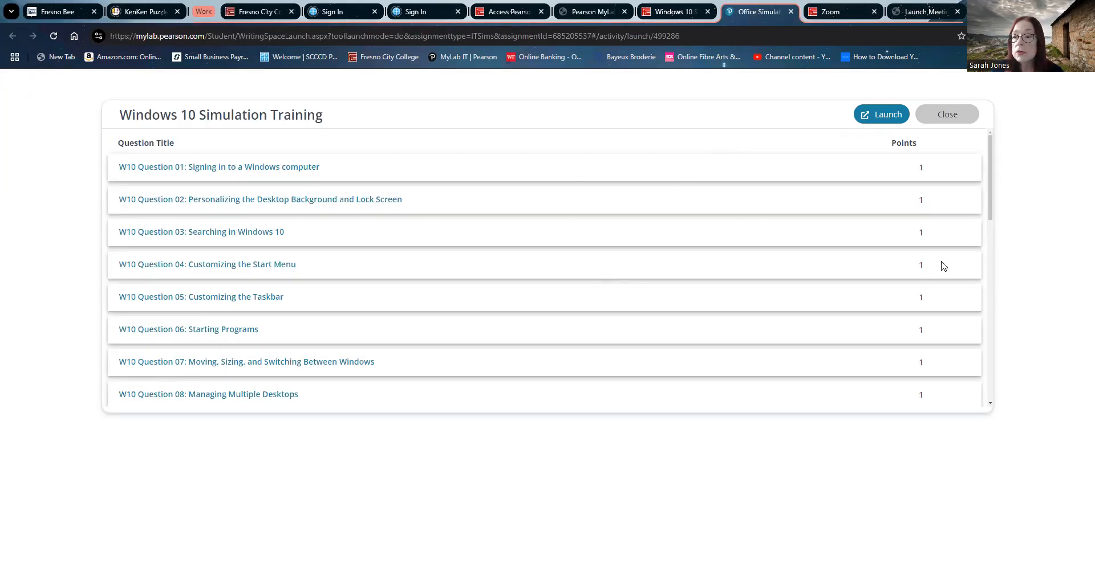
pyautogui.scroll(-3)
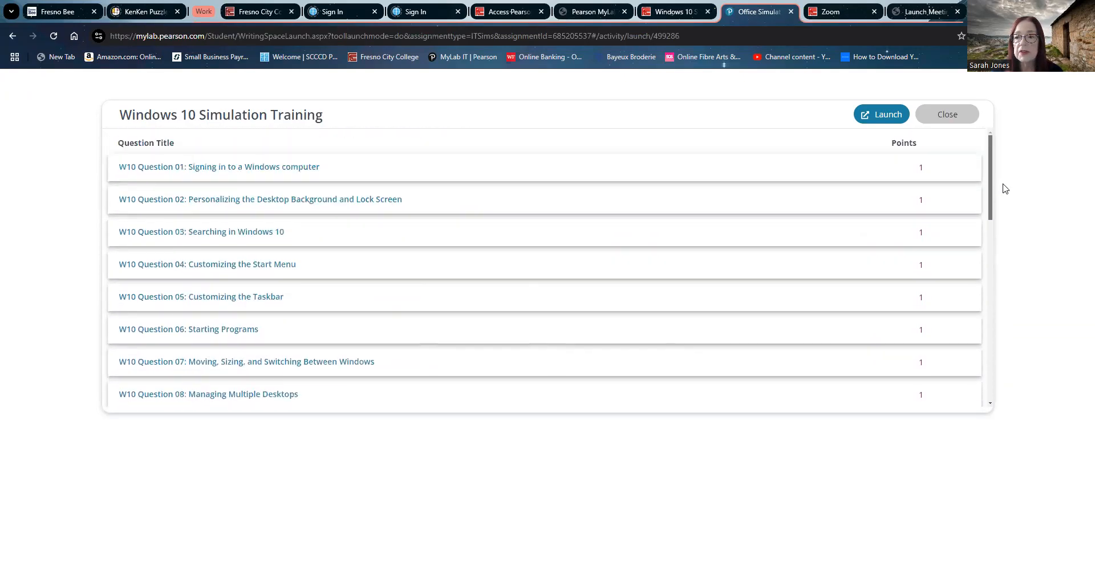
pyautogui.moveTo(855, 149)
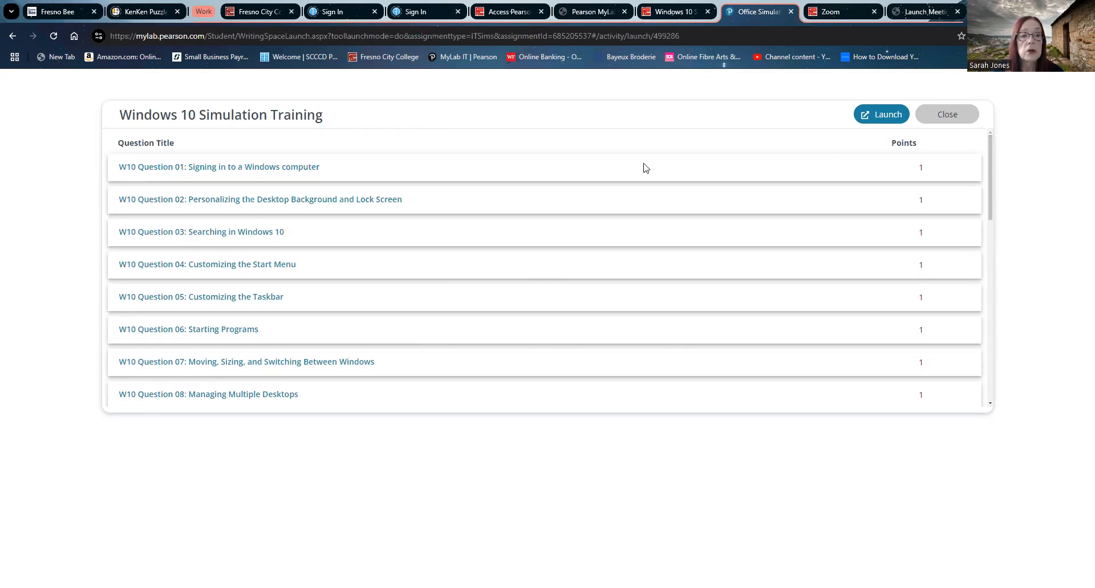
pyautogui.moveTo(654, 204)
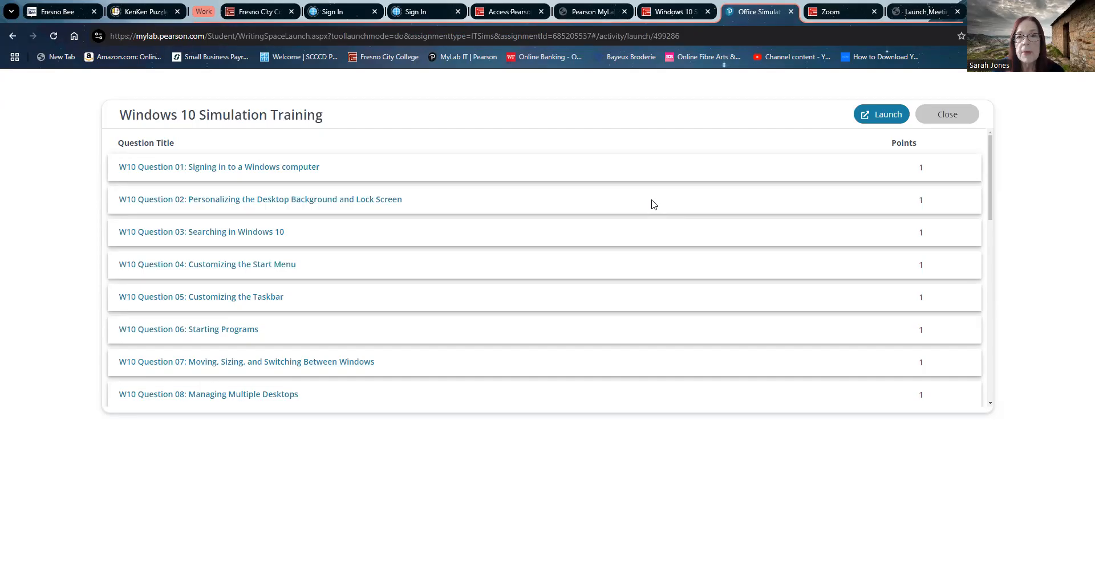
pyautogui.moveTo(742, 151)
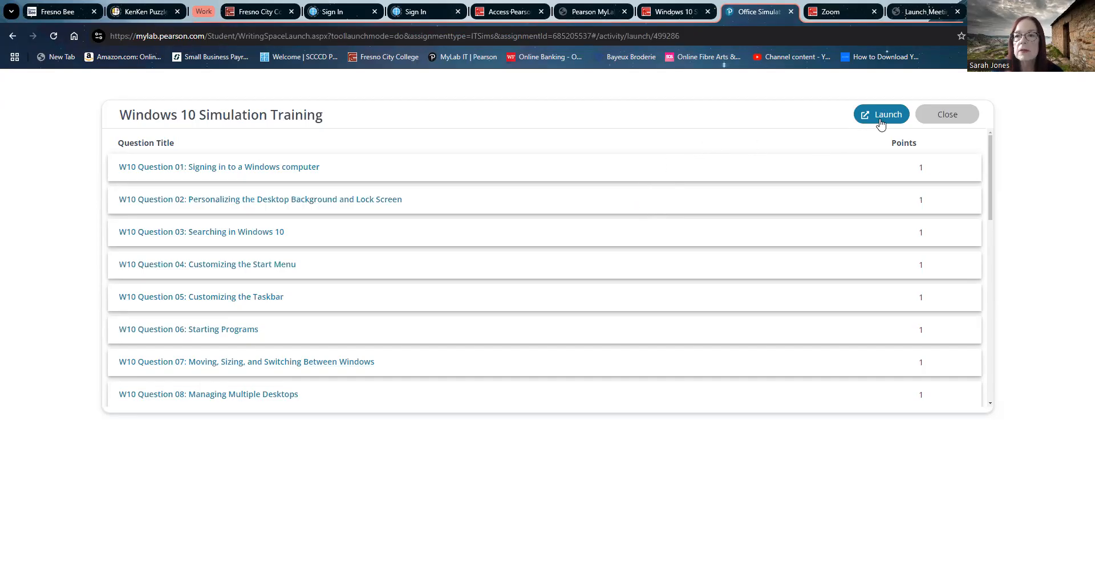
pyautogui.click(881, 115)
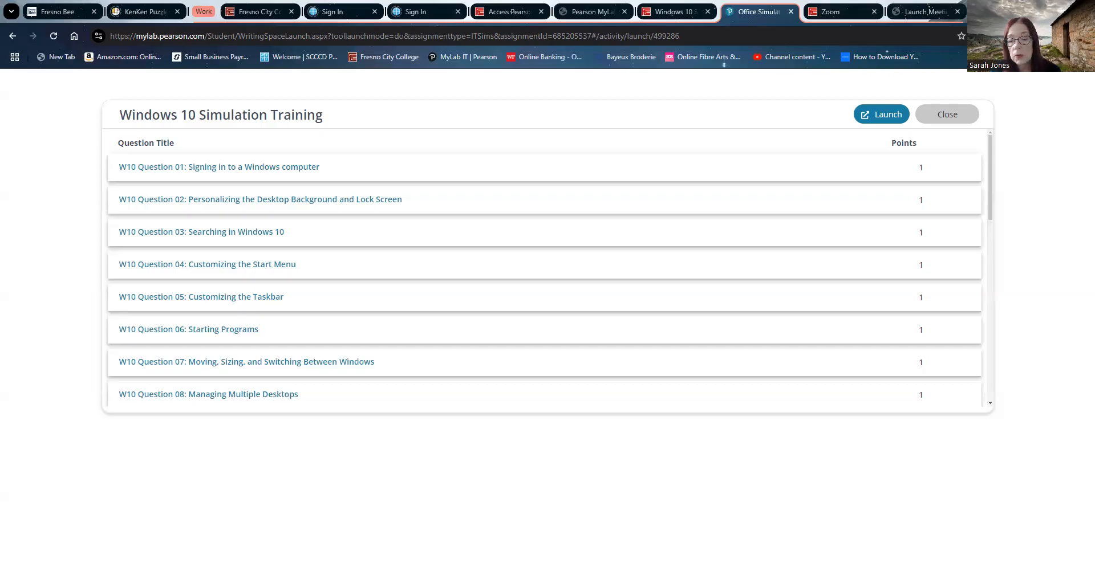
# - Close the Simulation Training question list, returning to its Canvas assignment page
pyautogui.click(946, 114)
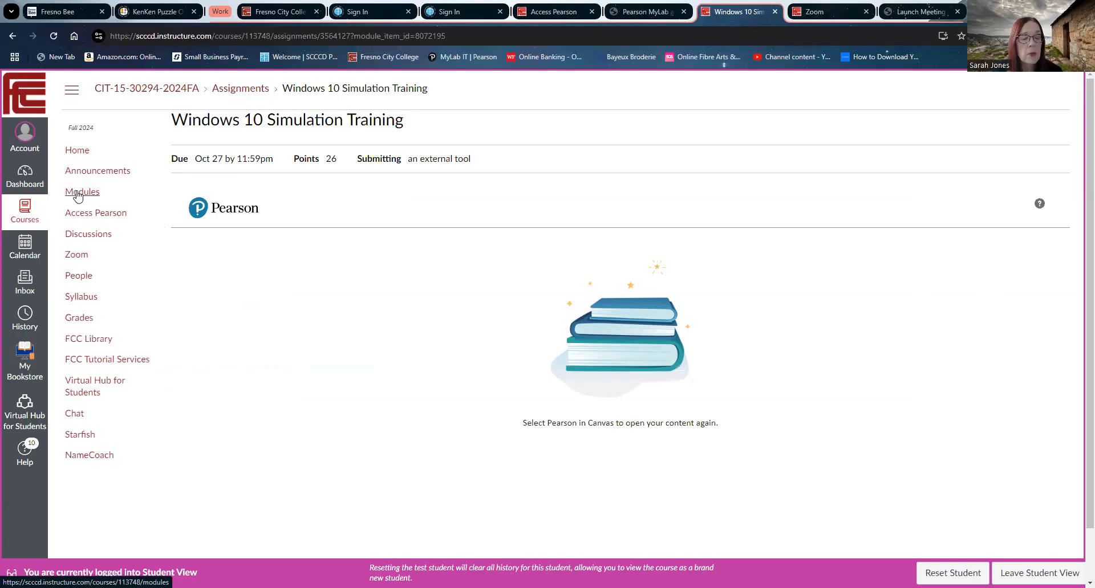
# - From Modules, locate Graded Assignments and open Windows 10: Simulation Exam
pyautogui.click(82, 192)
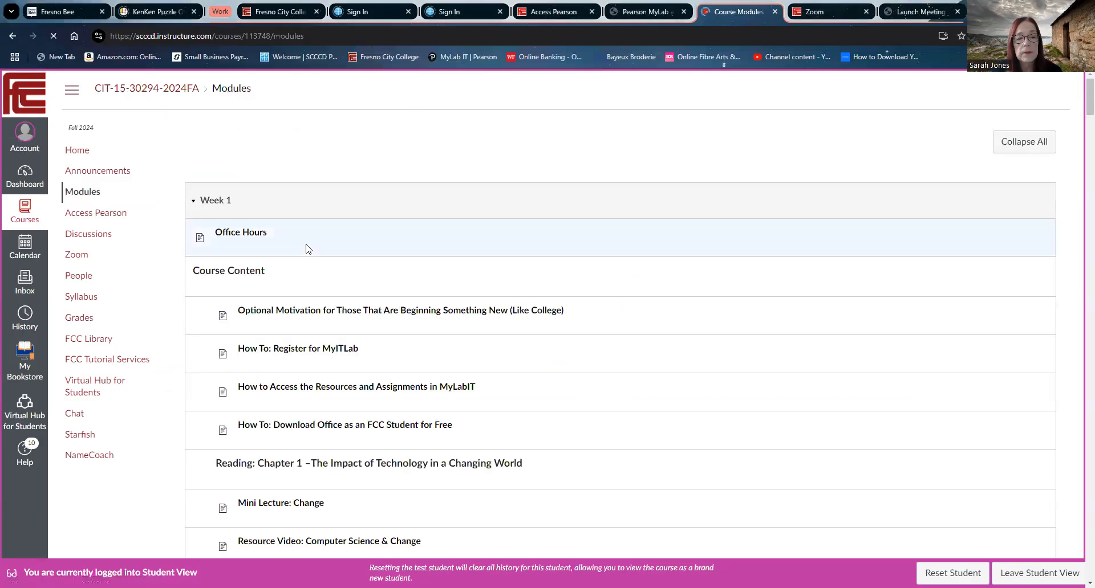
pyautogui.scroll(-3)
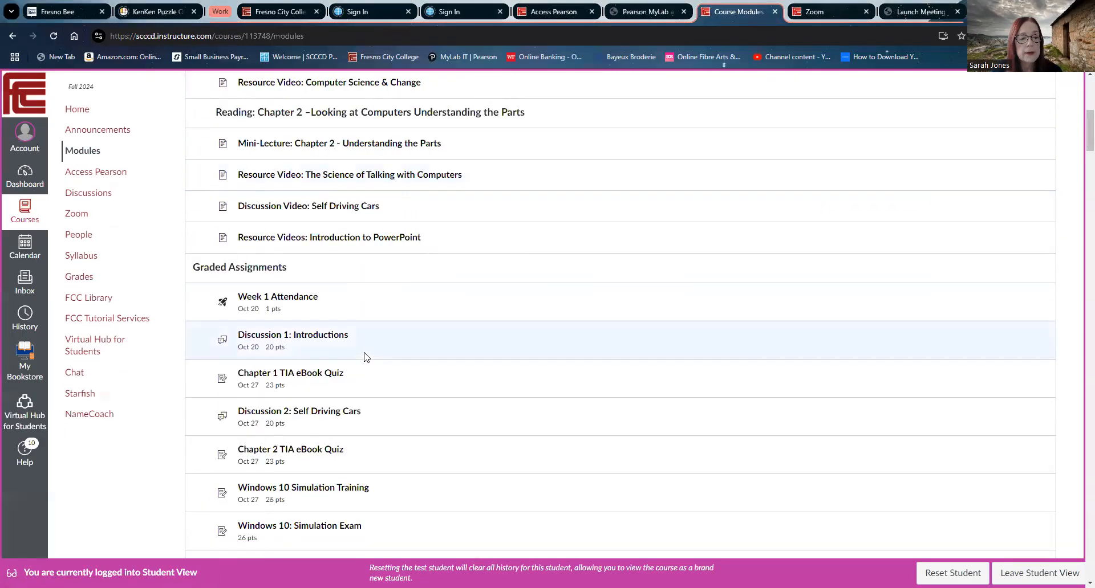
pyautogui.scroll(-3)
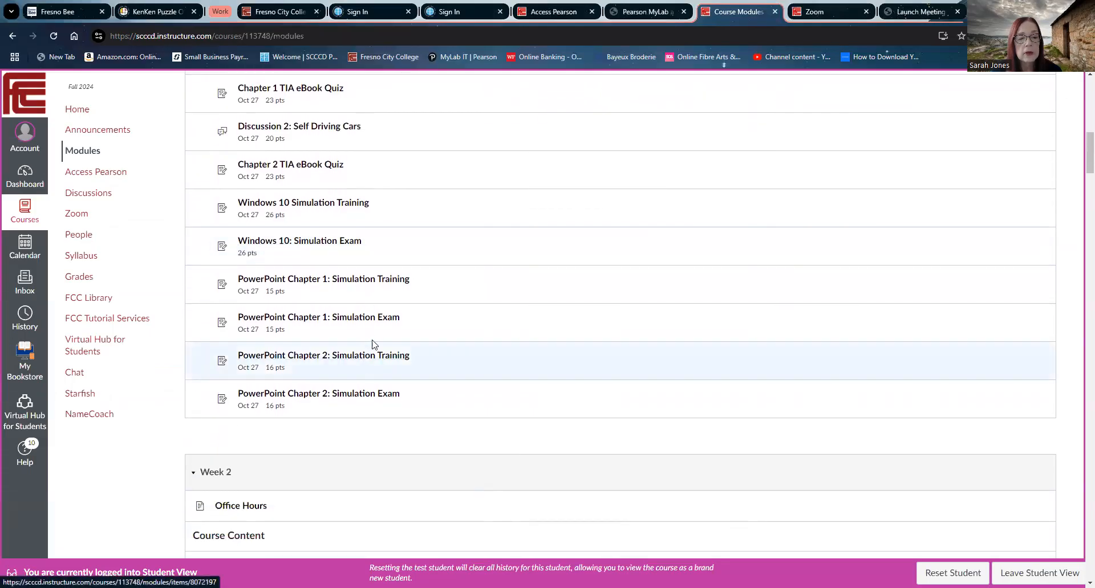
pyautogui.moveTo(377, 321)
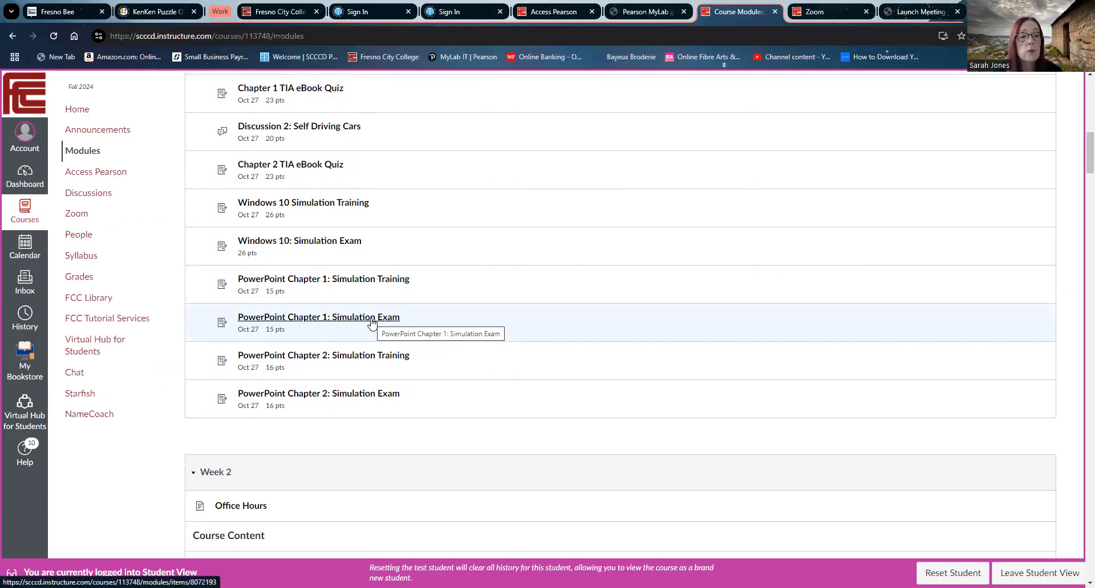
pyautogui.moveTo(342, 246)
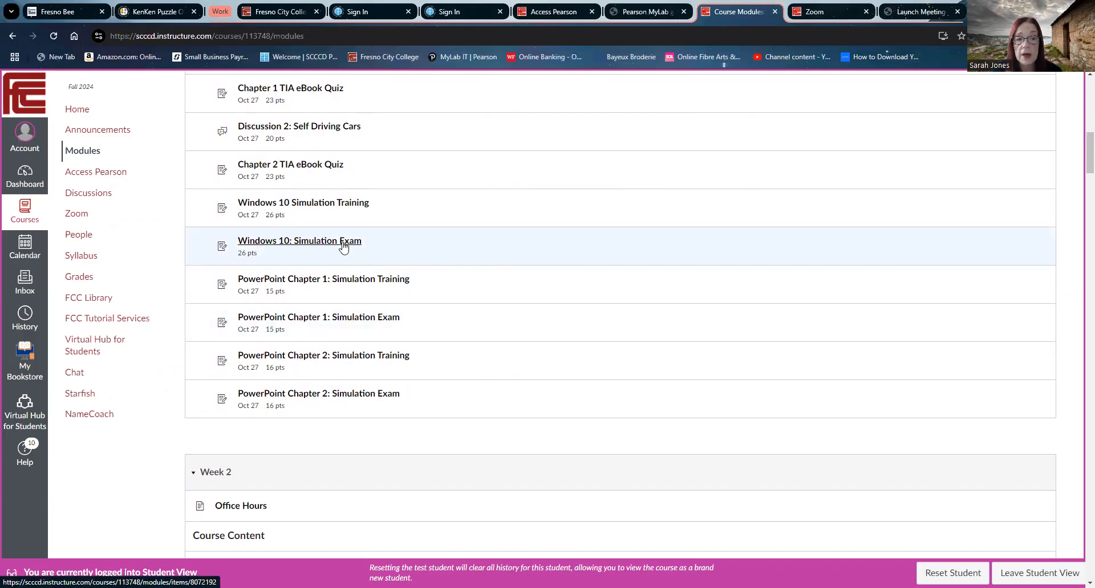
pyautogui.click(299, 240)
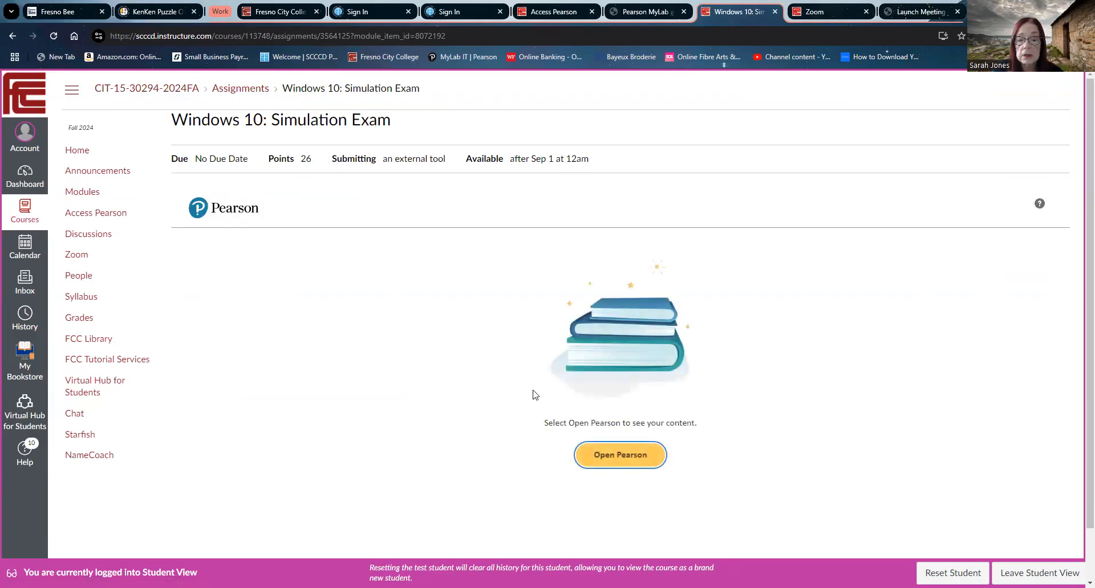
# - Launch Open Pearson and start the Simulation Exam attempt to show questions 01–08
pyautogui.click(619, 455)
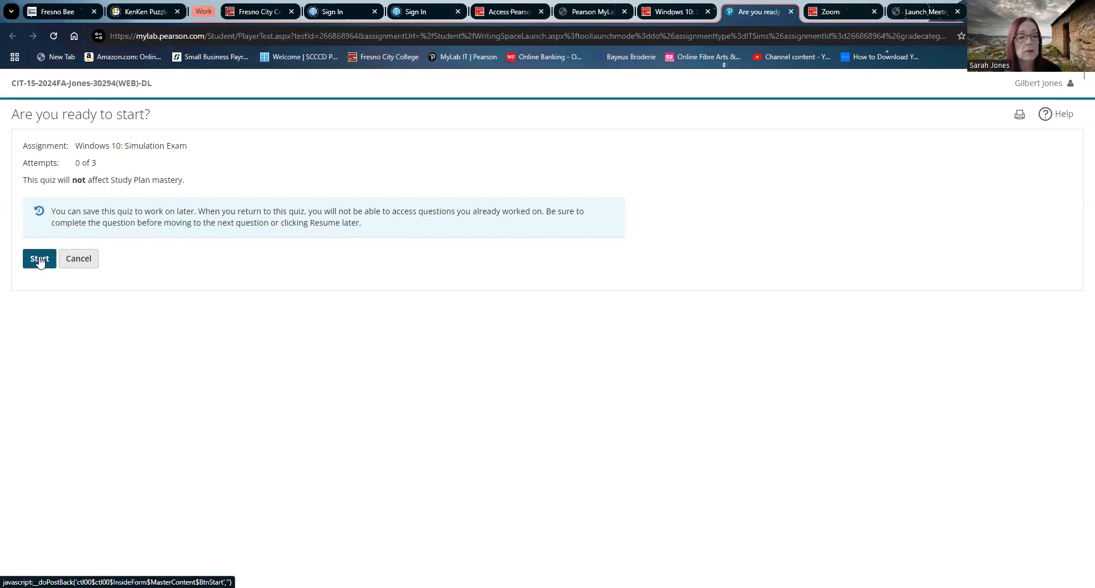
pyautogui.click(39, 258)
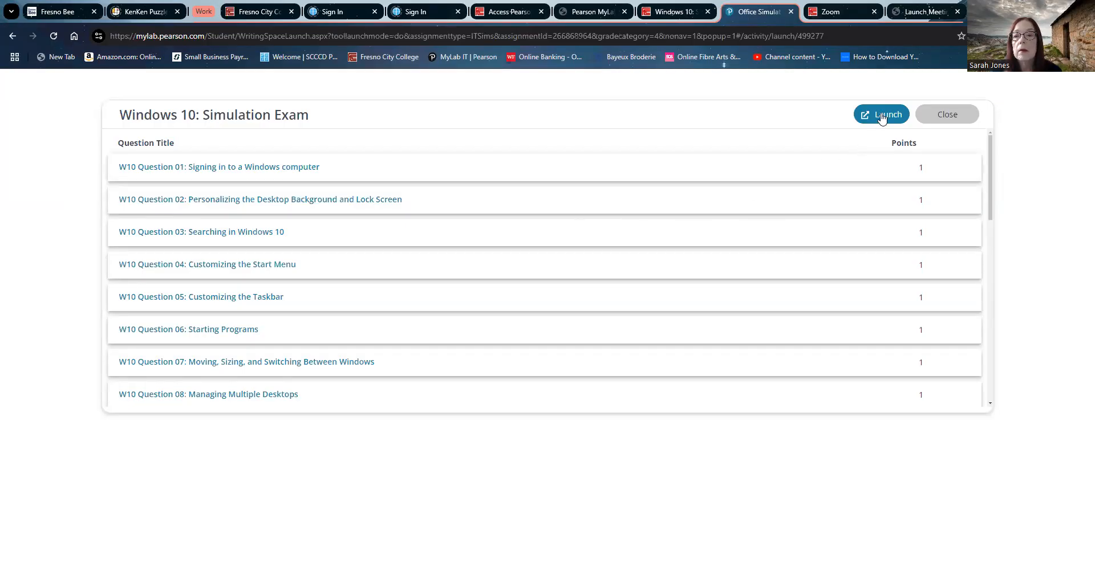
pyautogui.click(880, 114)
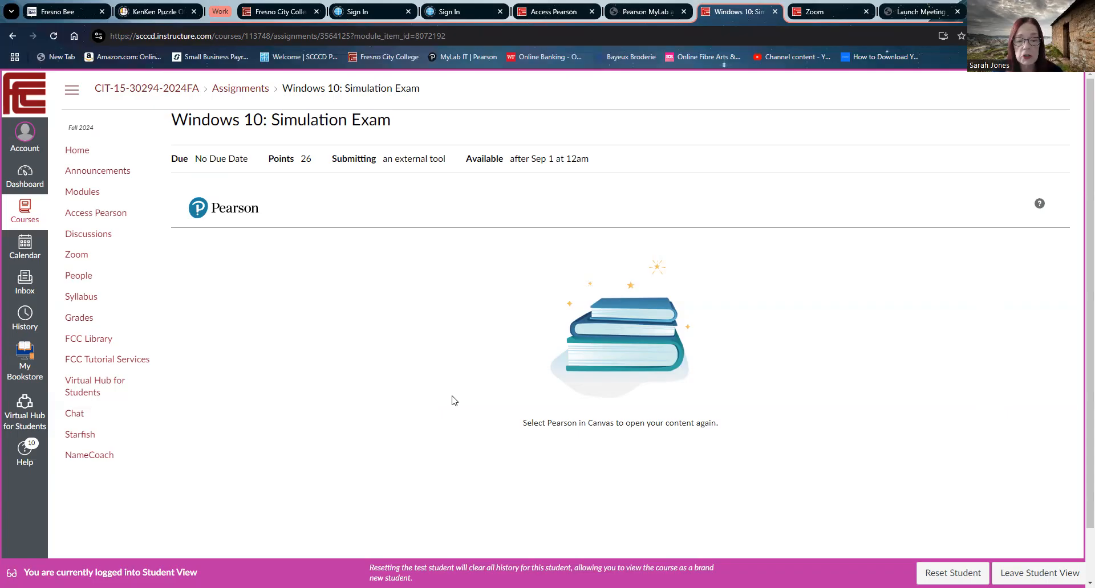
pyautogui.moveTo(401, 543)
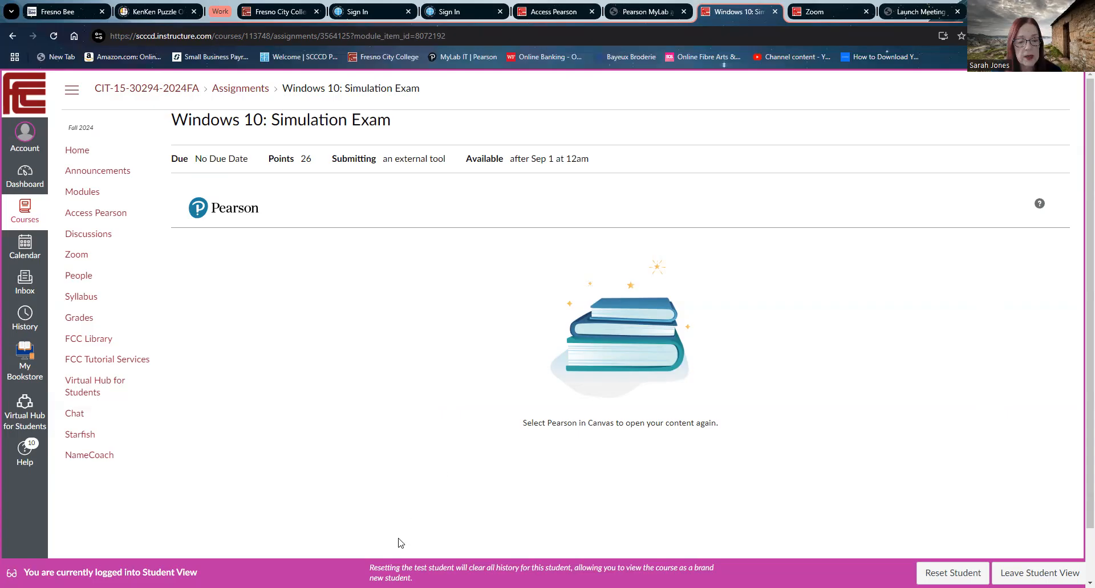